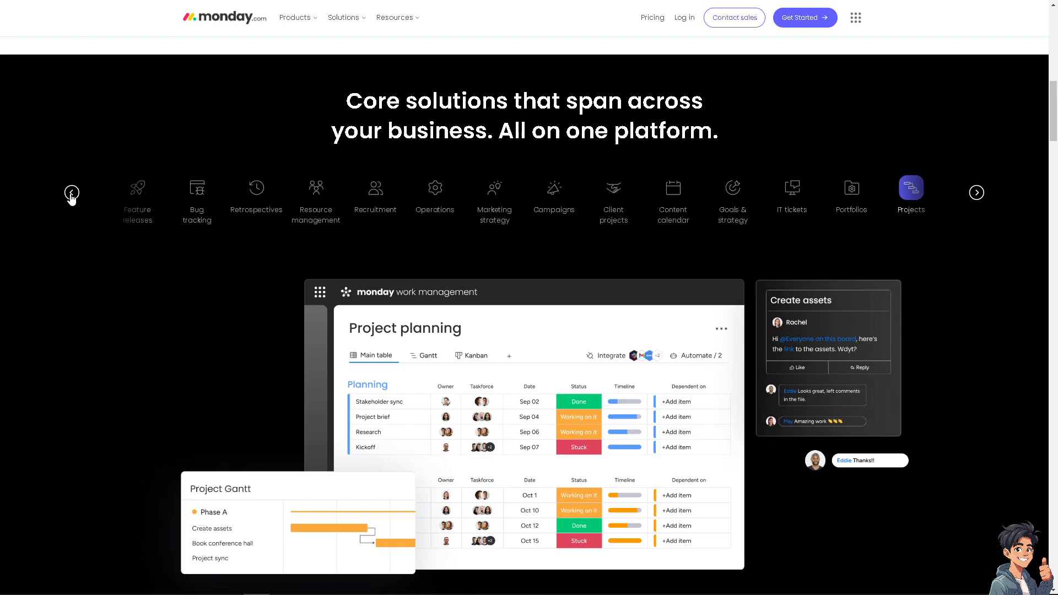
Scroll back through the earlier solution categories in the carousel
left_click(71, 193)
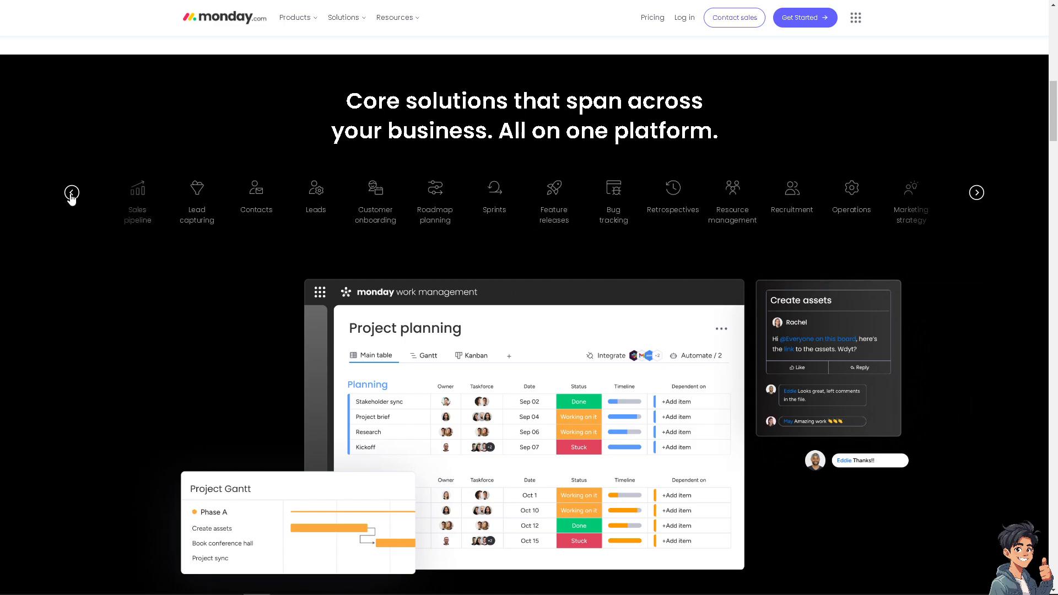
left_click(71, 192)
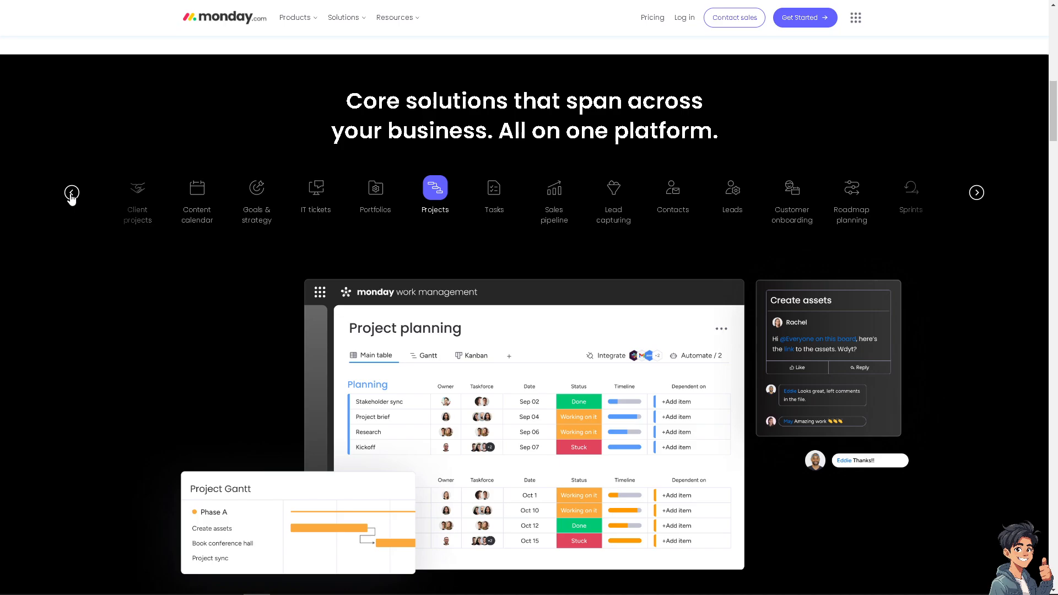
left_click(72, 192)
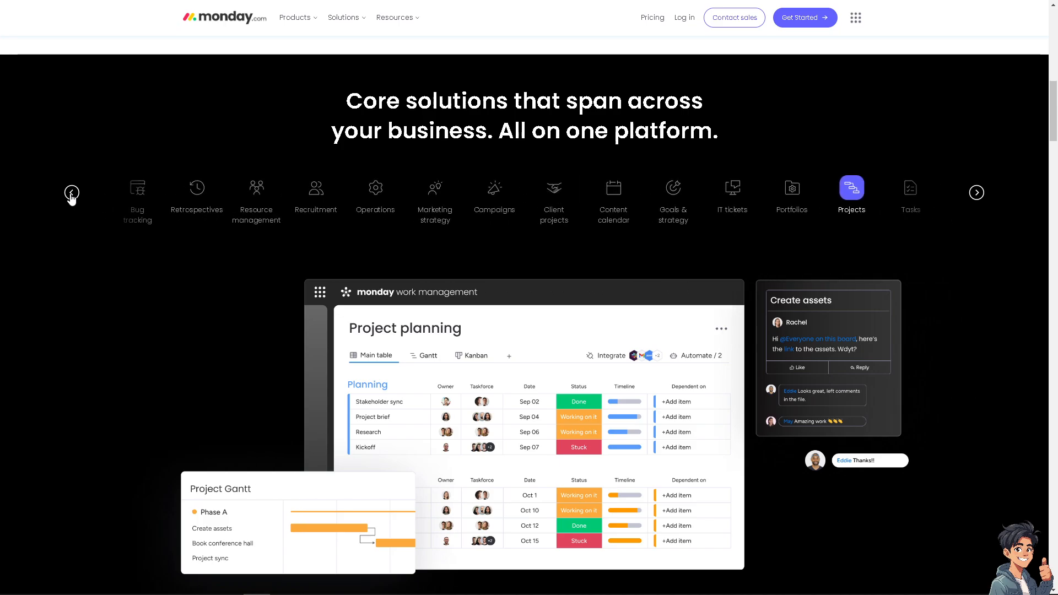
left_click(72, 192)
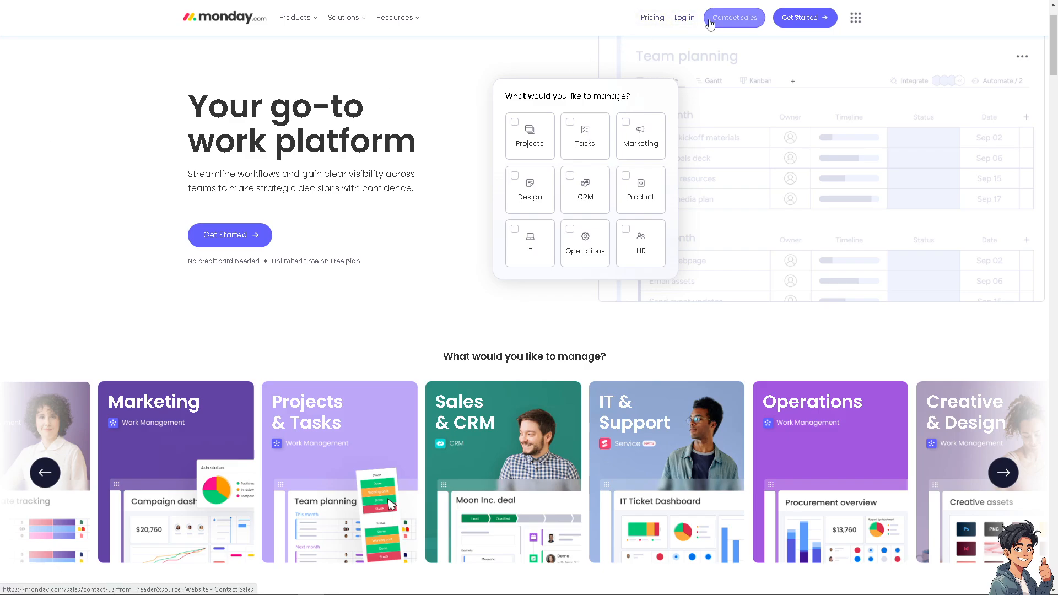
mouse_move(805, 17)
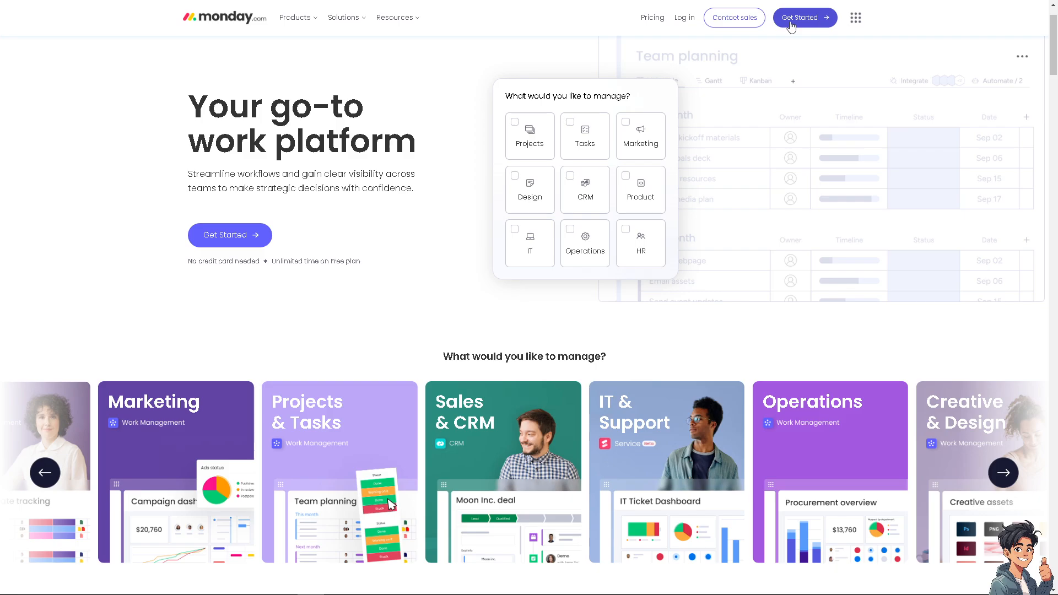
mouse_move(237, 258)
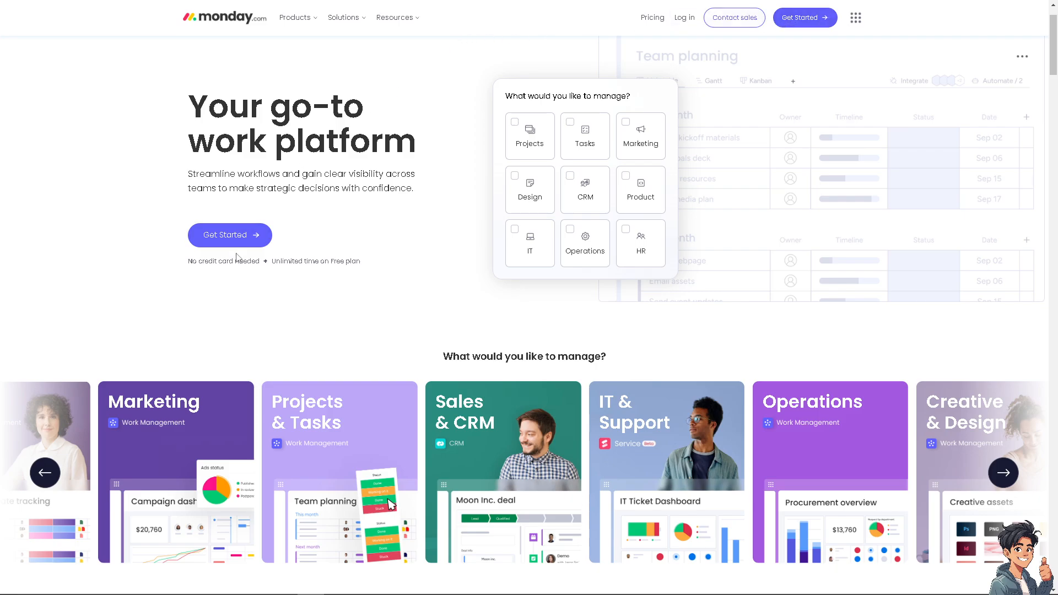
left_click(229, 235)
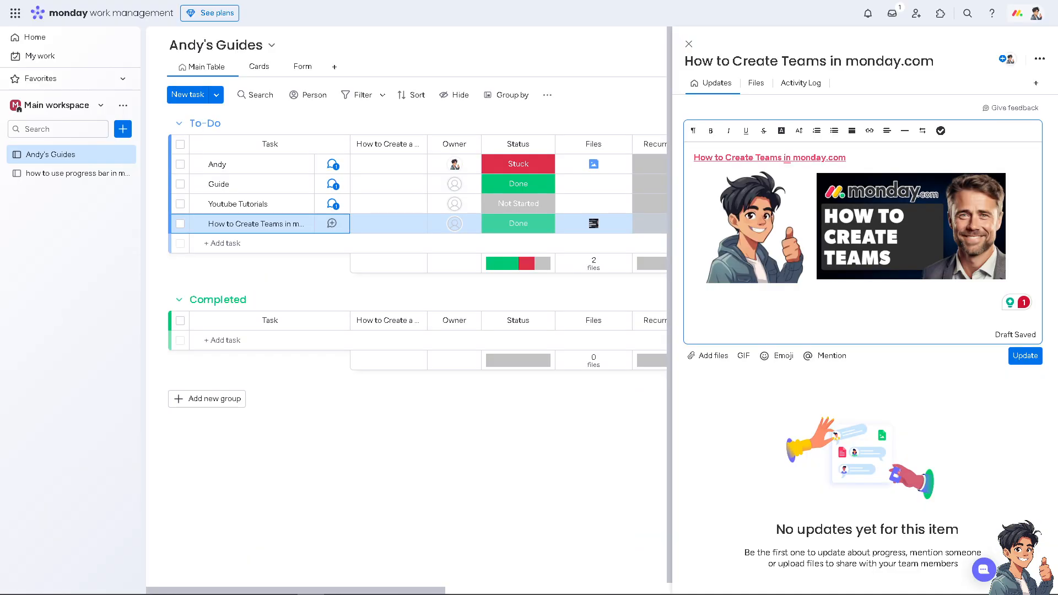
mouse_move(151, 363)
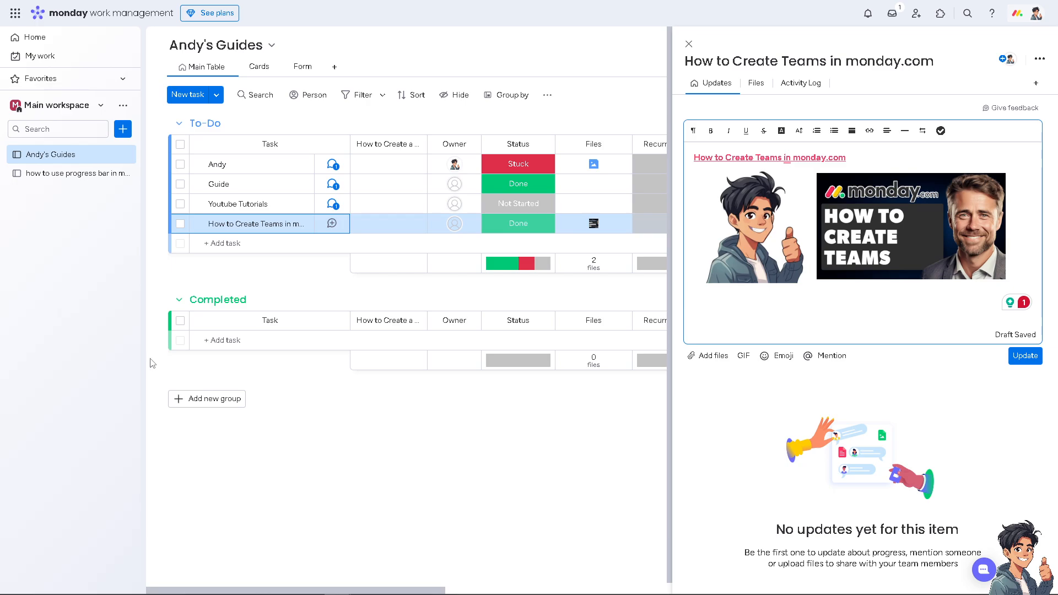
mouse_move(262, 366)
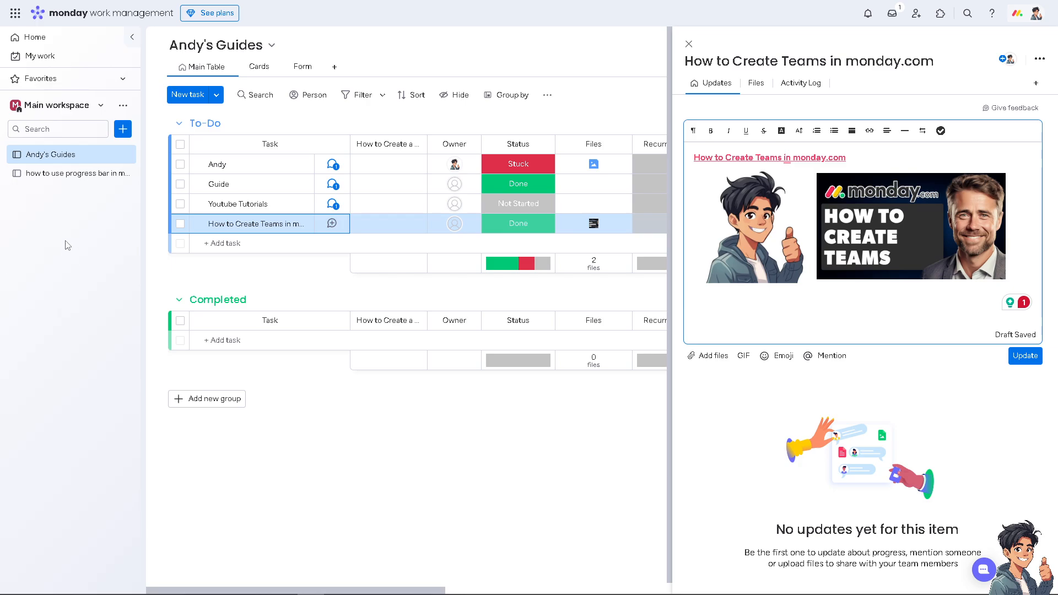
mouse_move(19, 226)
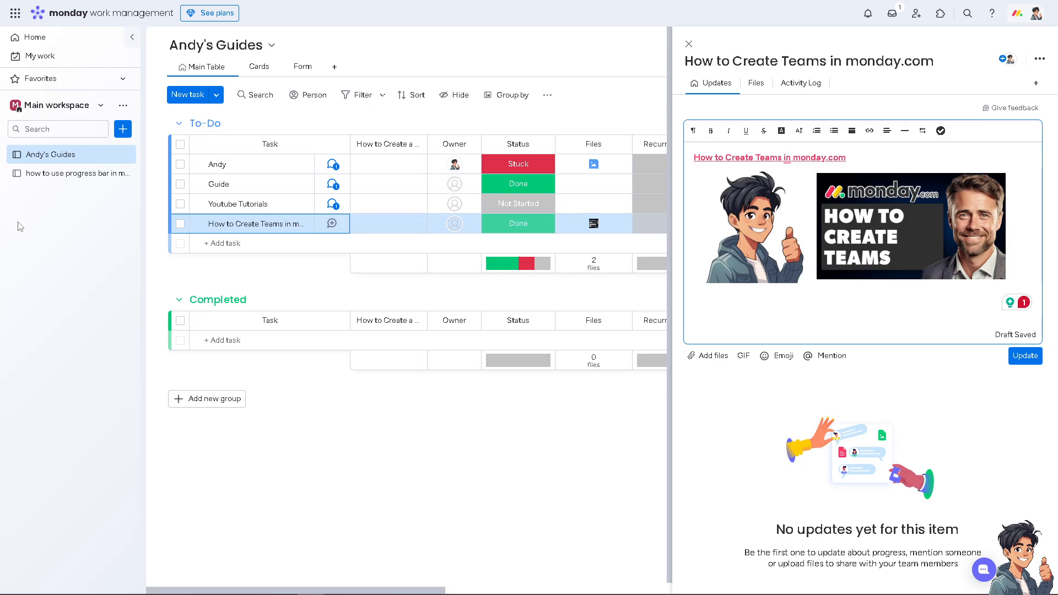
Open Teams from the account menu and dismiss the 'Start adding teams here' tip
left_click(388, 203)
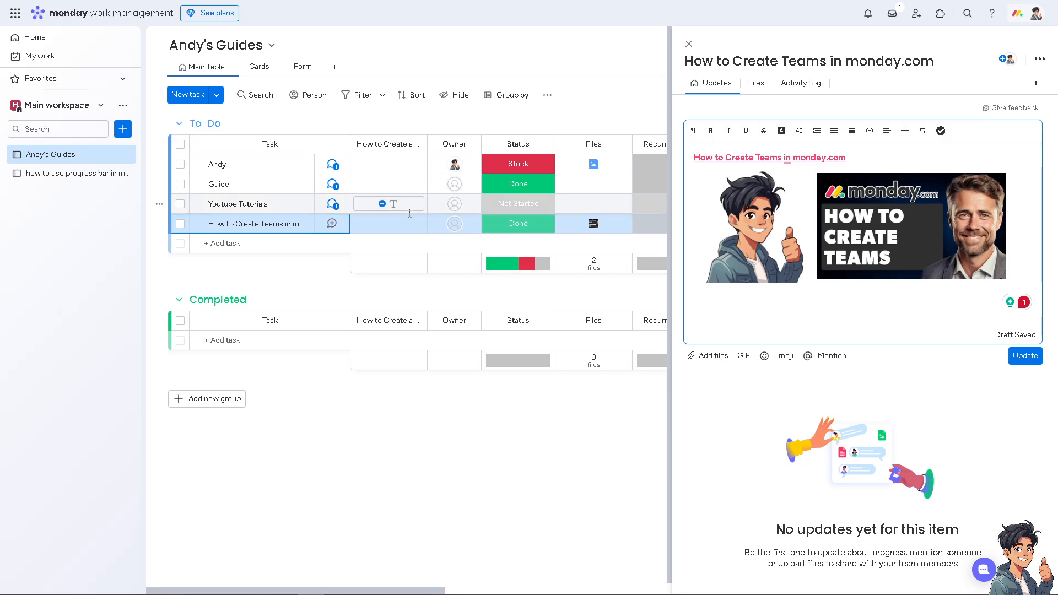
mouse_move(1040, 13)
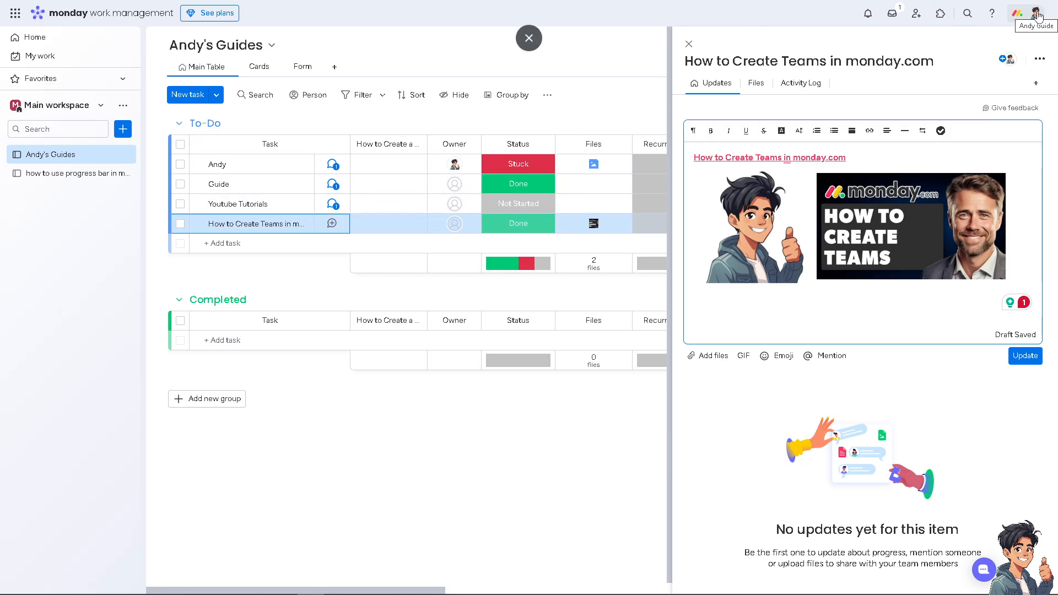
left_click(1035, 12)
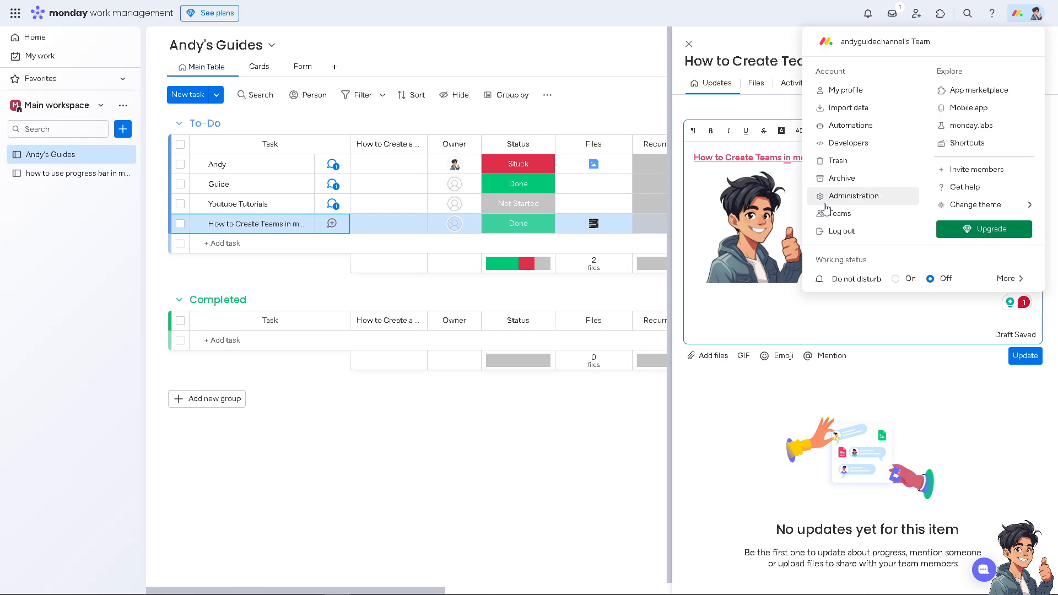
left_click(840, 213)
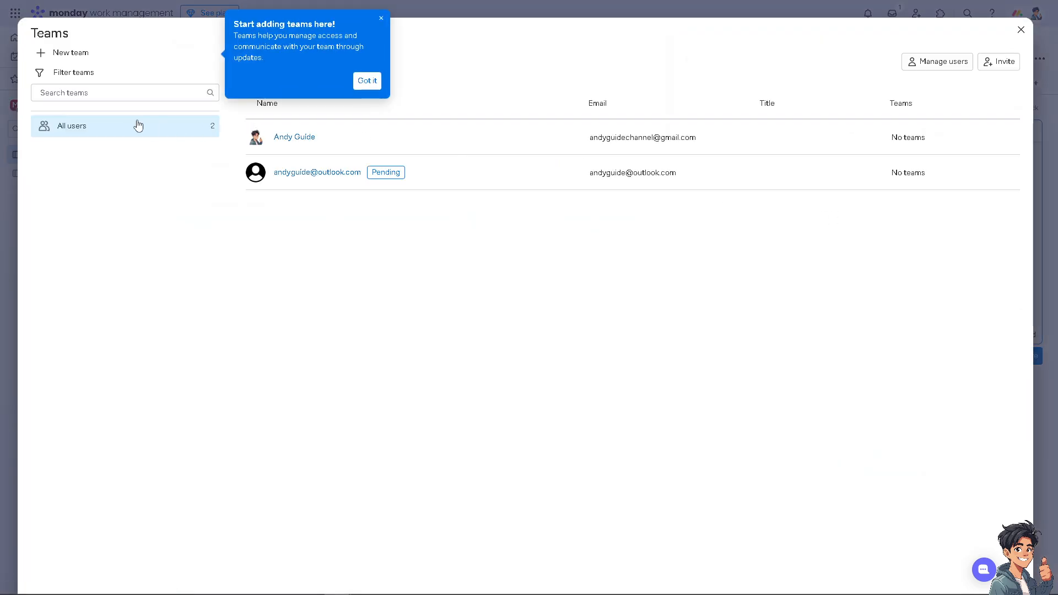
left_click(366, 81)
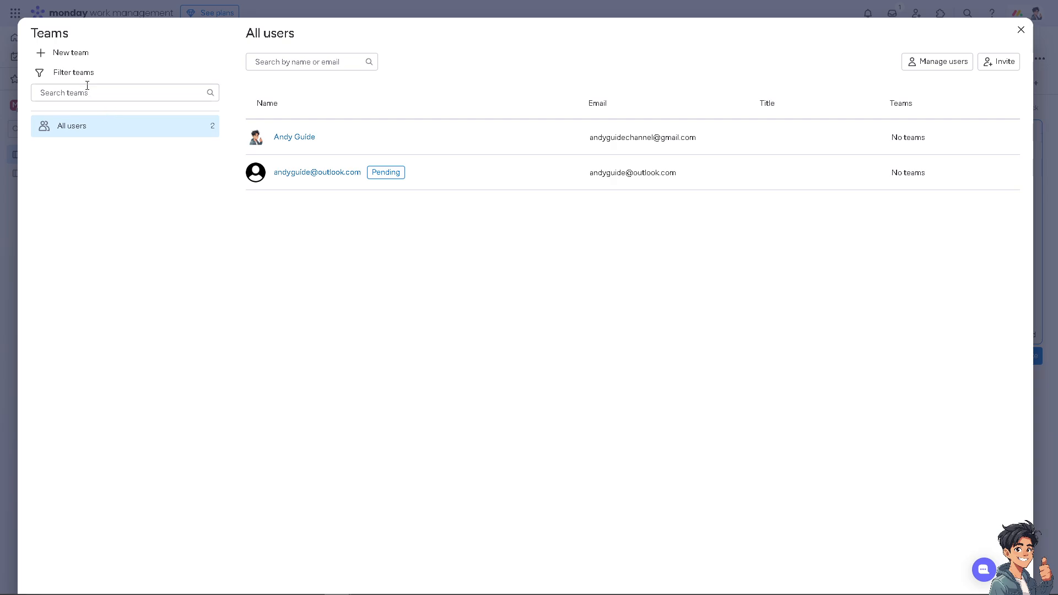
mouse_move(70, 53)
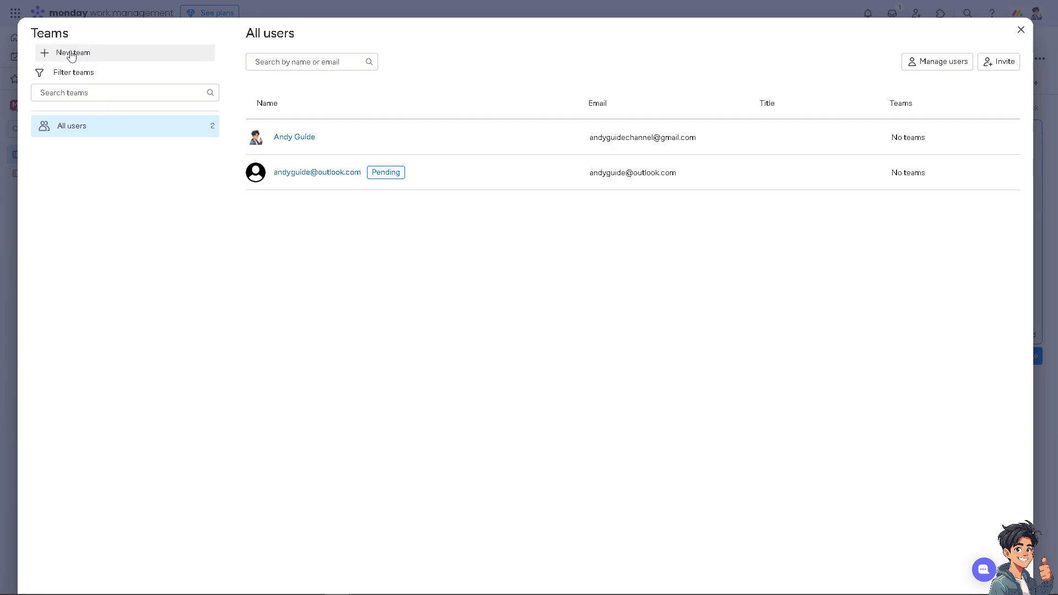
Name a new team 'How to Create Teams in Monday.com' and add Andy Guide and the pending invitee
left_click(72, 53)
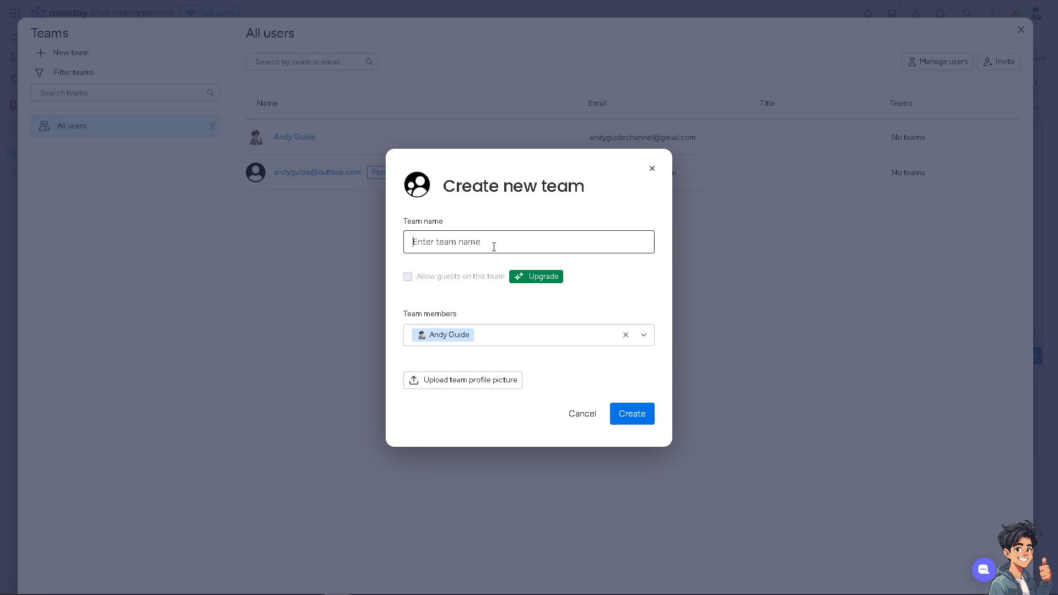
type("How to Create Teams in monday.com")
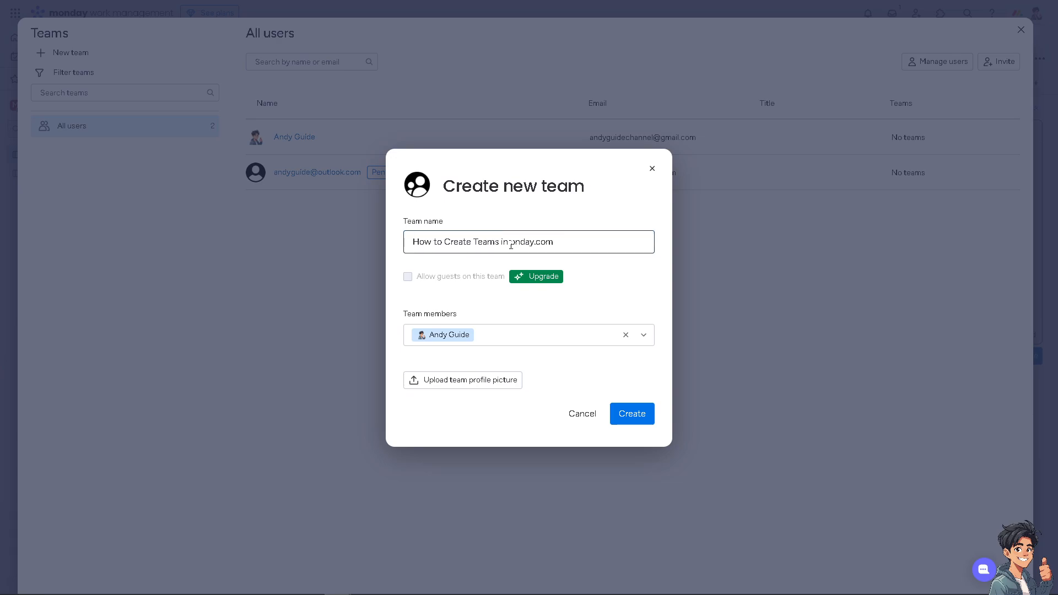
type("Monday.com")
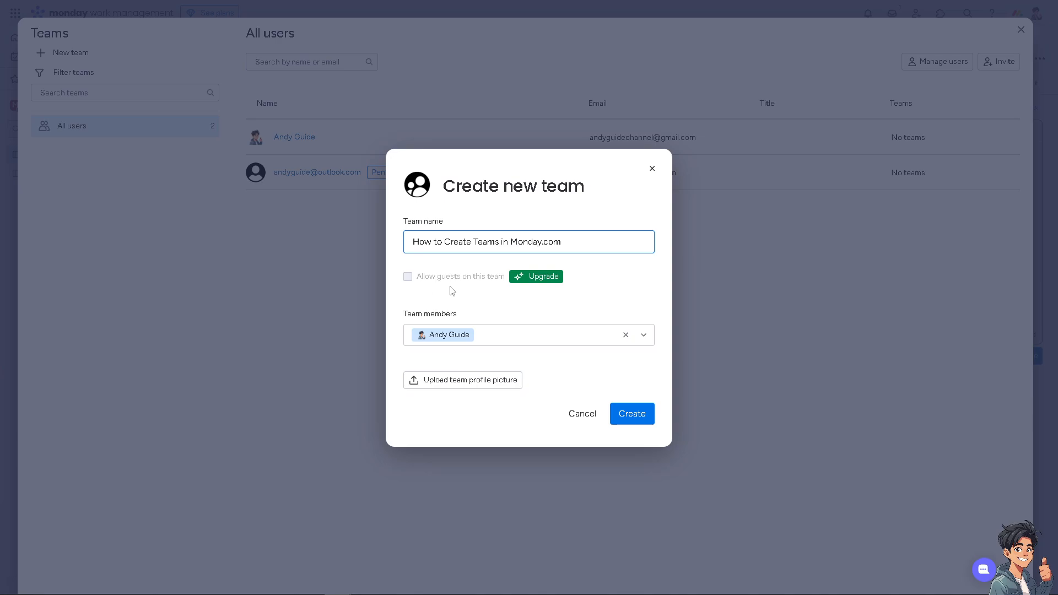
mouse_move(408, 276)
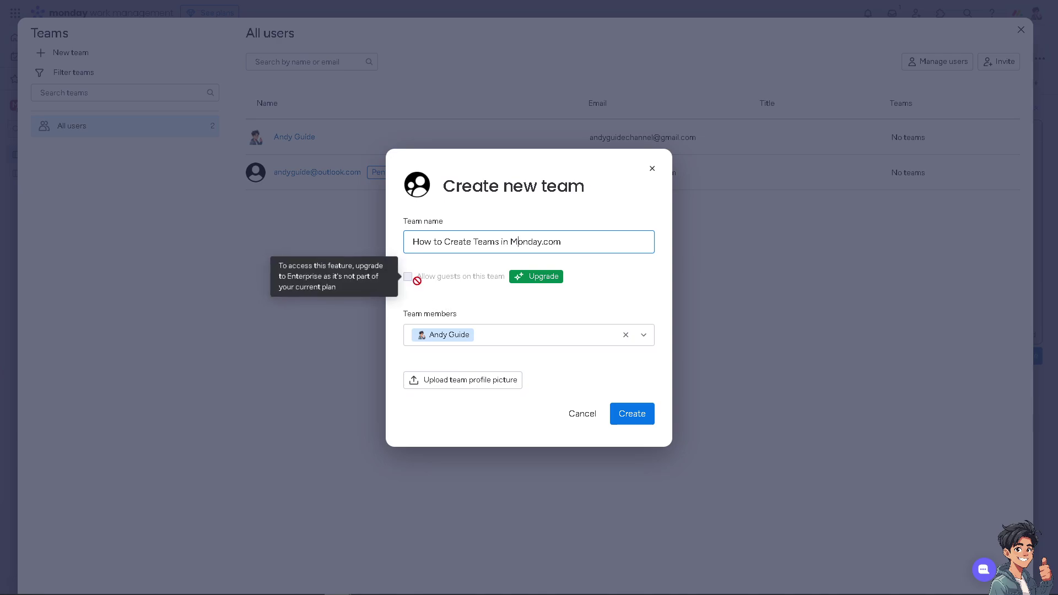
mouse_move(533, 282)
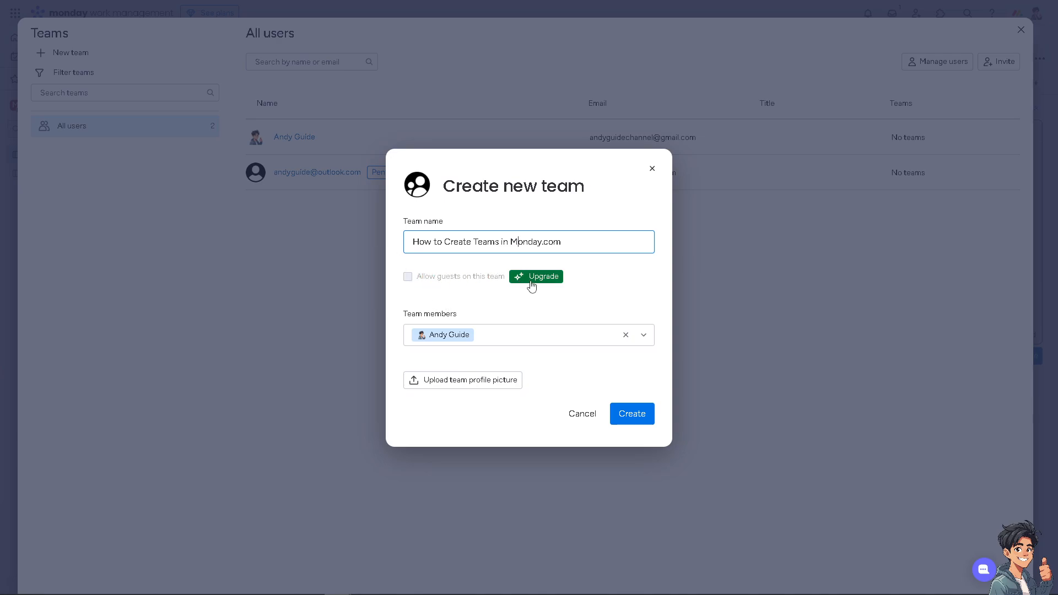
mouse_move(515, 342)
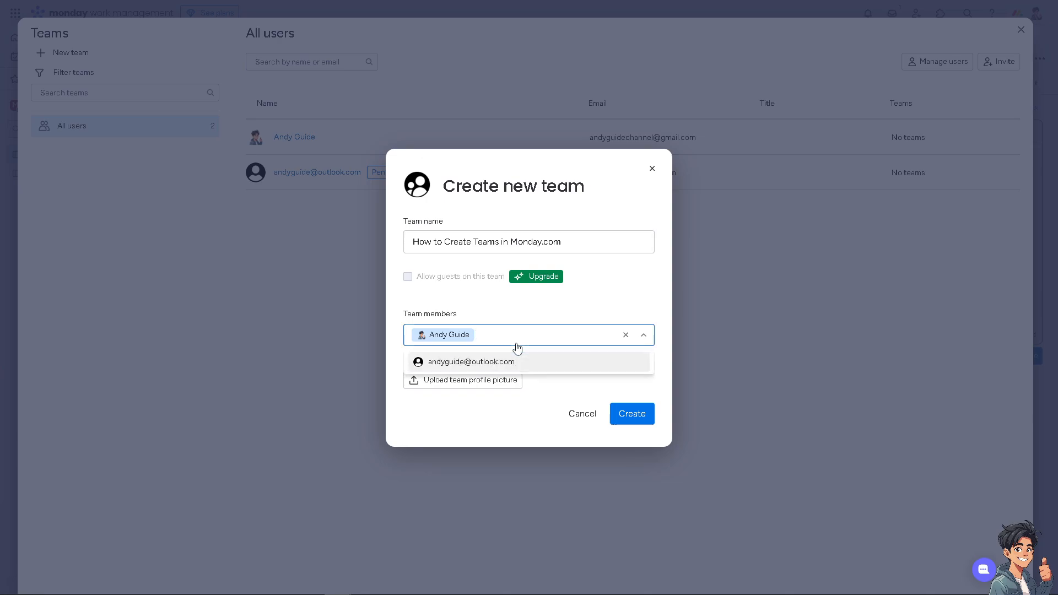
left_click(470, 362)
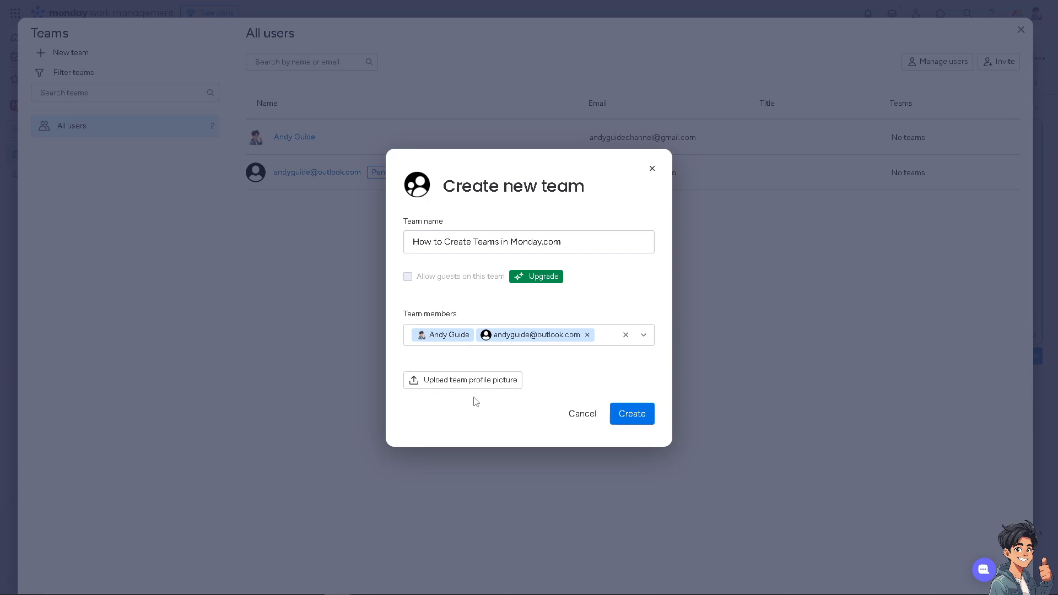
mouse_move(180, 293)
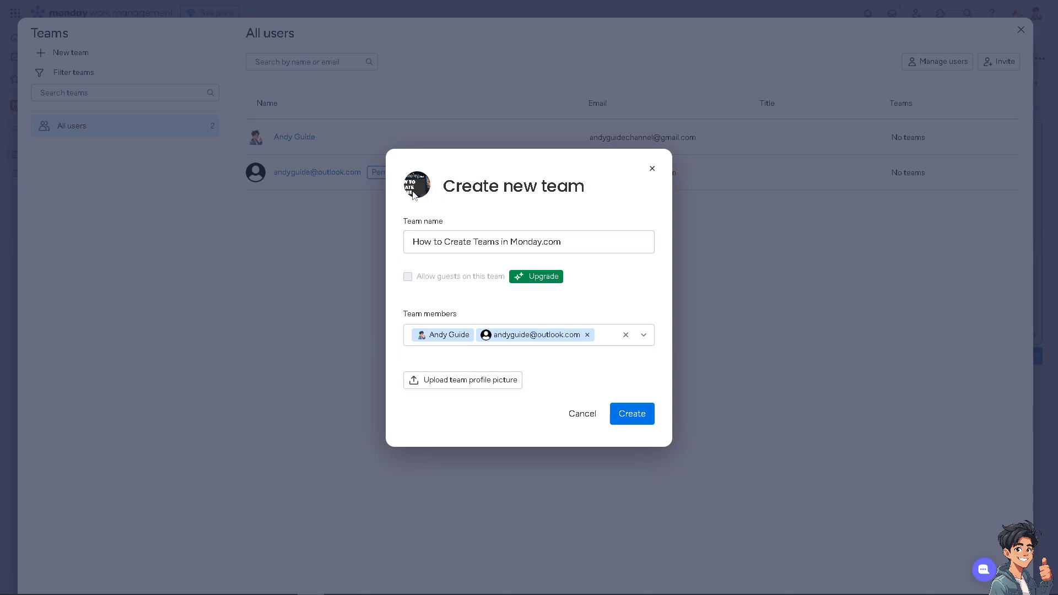
mouse_move(421, 196)
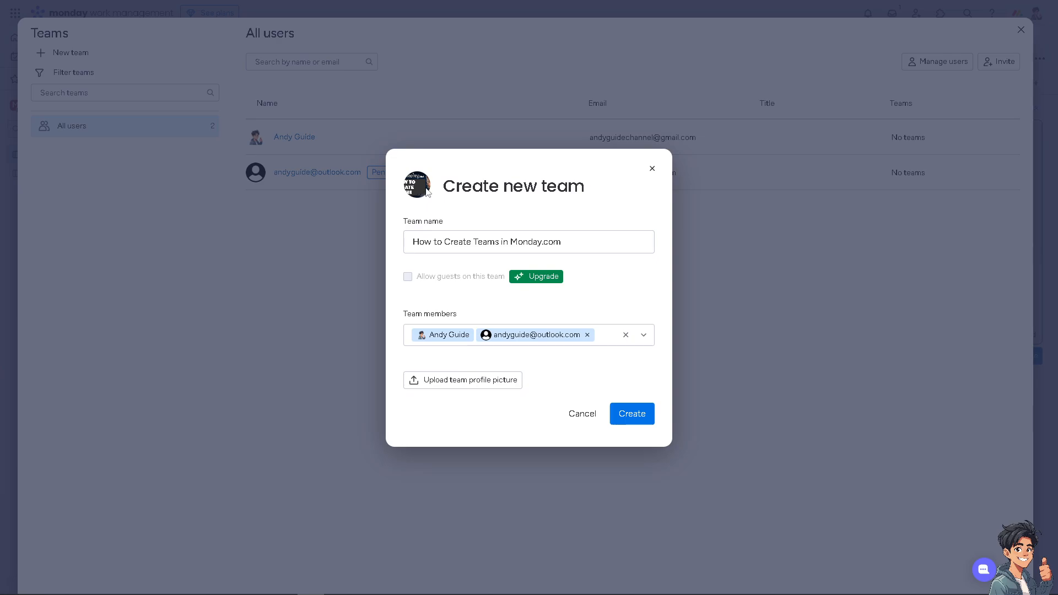
mouse_move(632, 414)
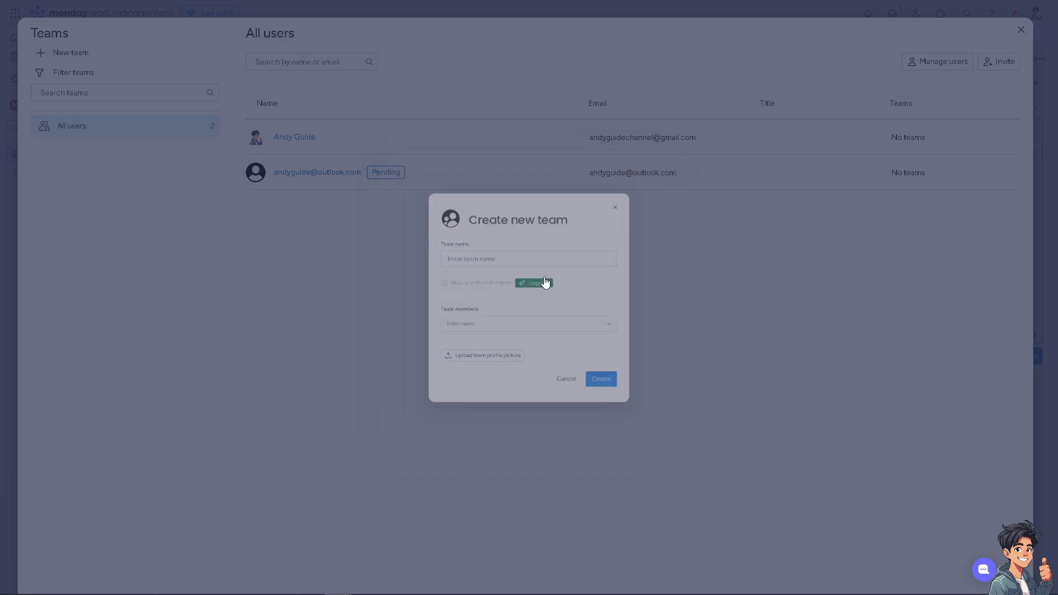
Open the plans that unlock guest access and view the team size options
left_click(533, 283)
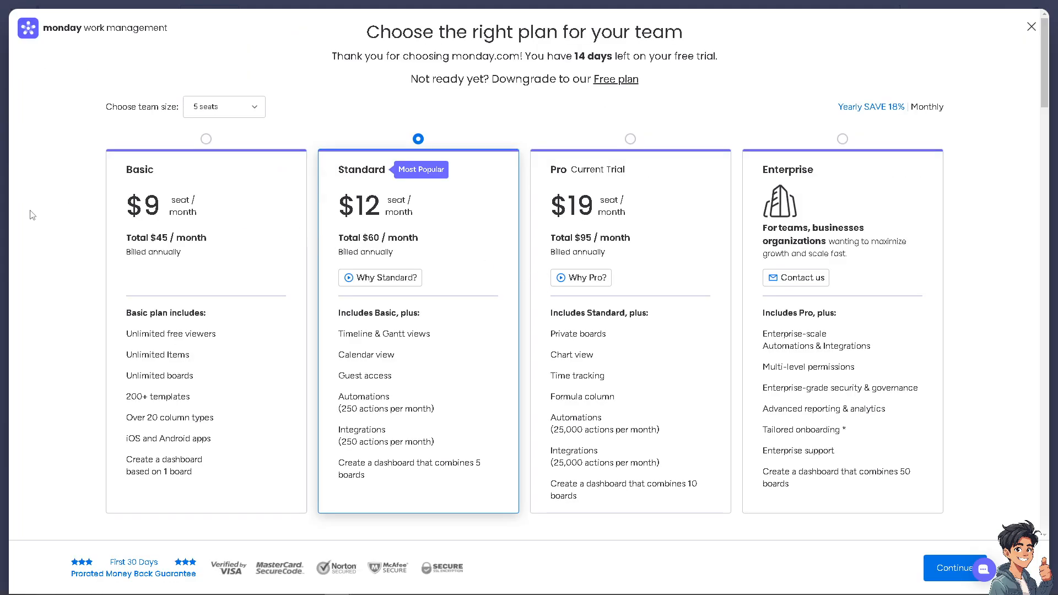
left_click(1010, 518)
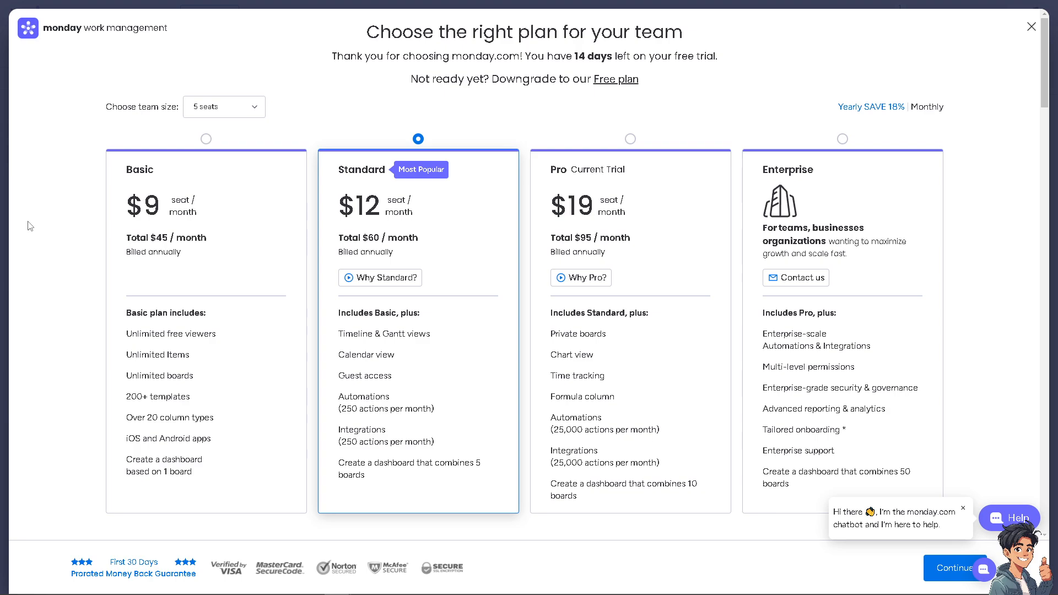
mouse_move(128, 160)
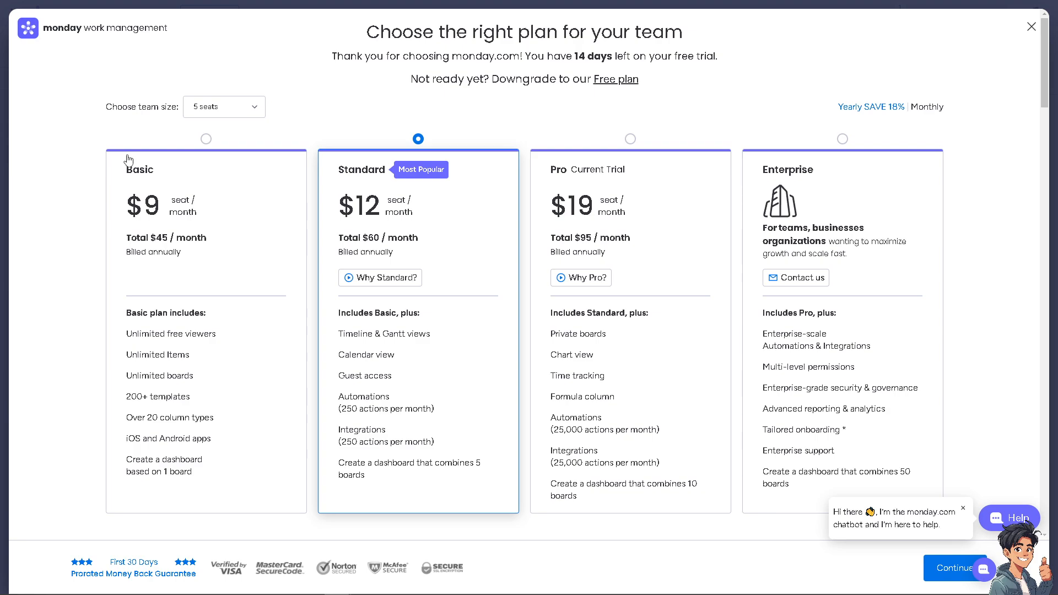
left_click(224, 106)
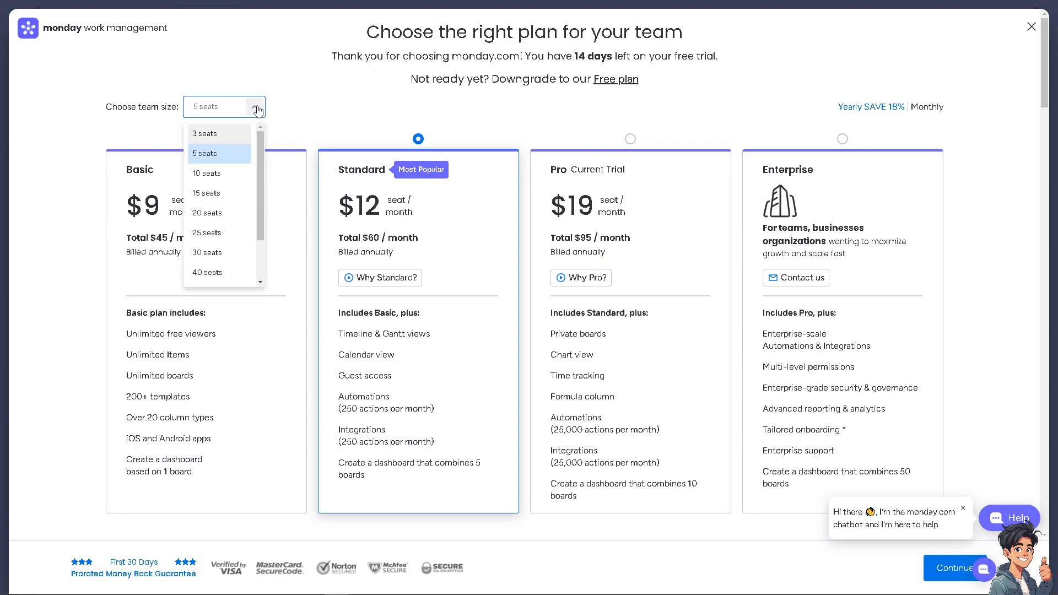
mouse_move(229, 173)
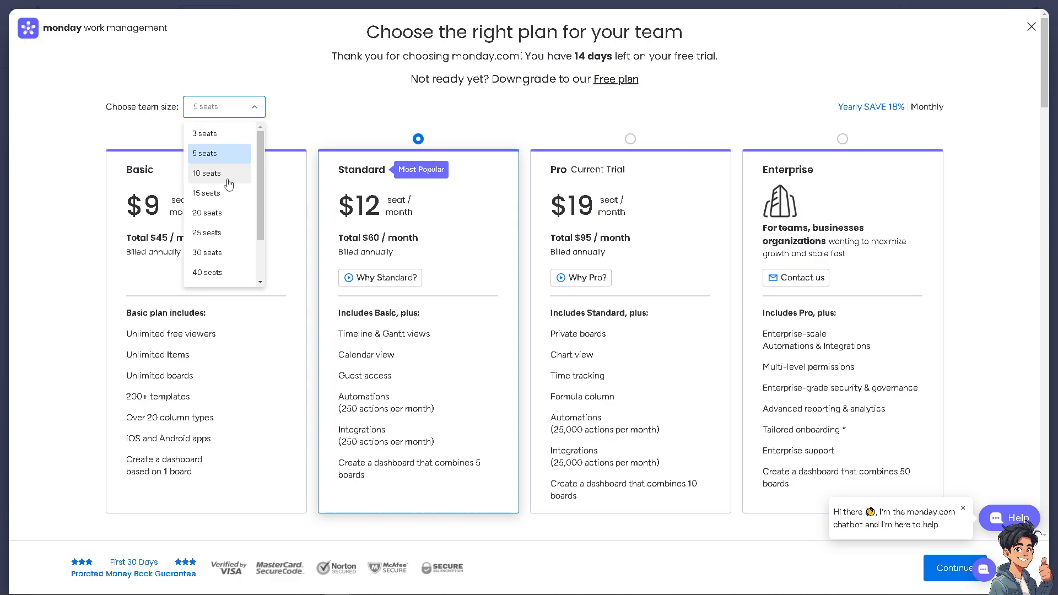
mouse_move(233, 233)
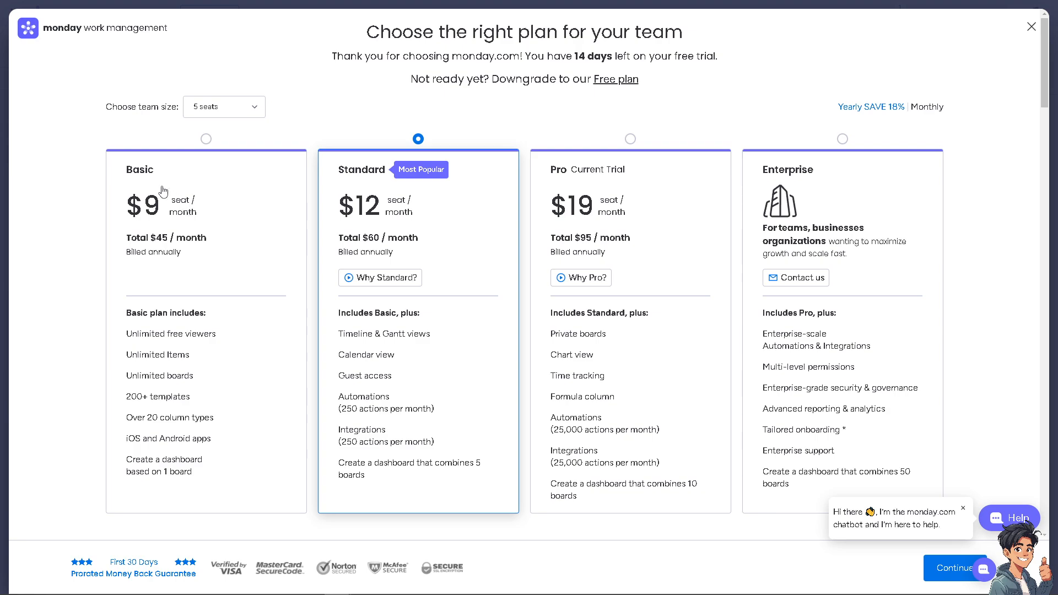
mouse_move(182, 224)
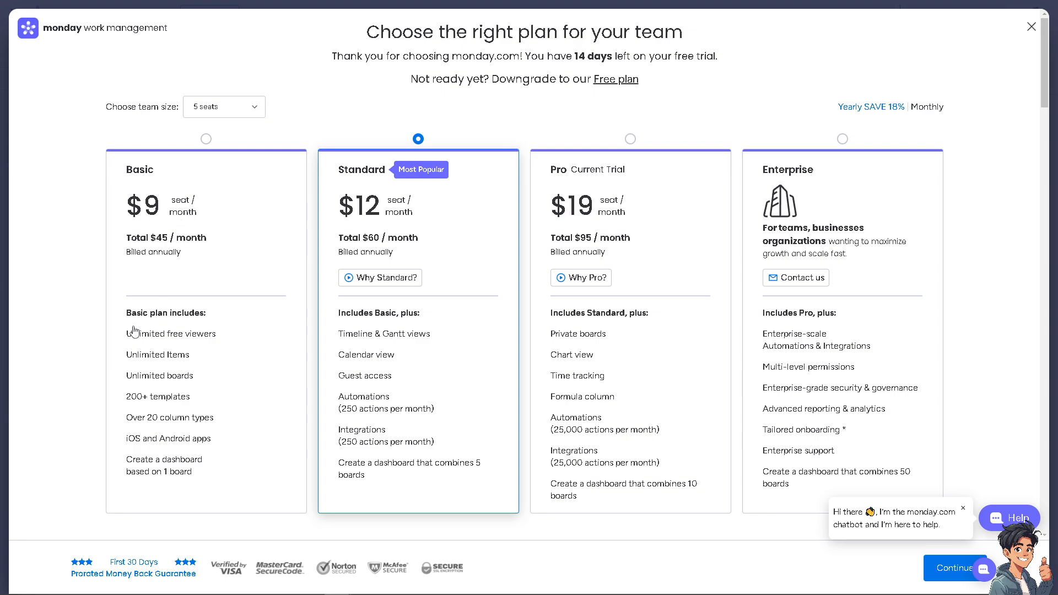
mouse_move(411, 210)
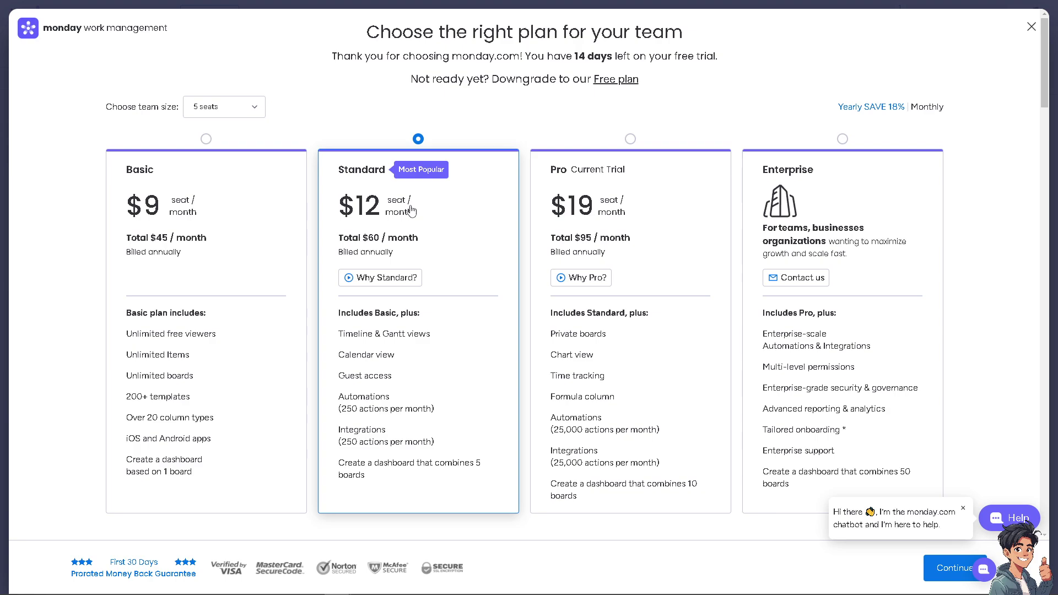
mouse_move(881, 220)
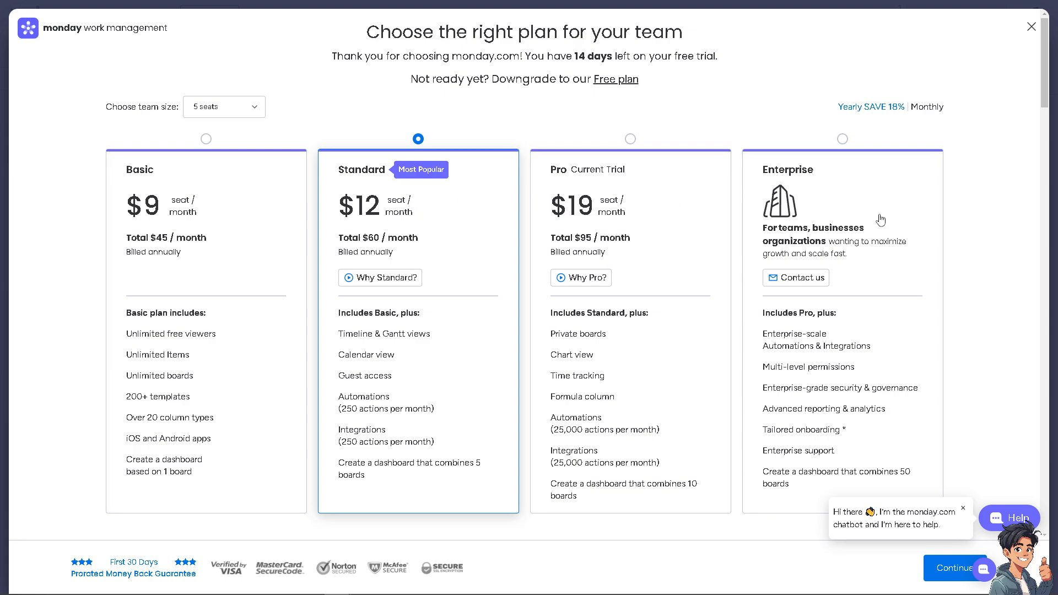
mouse_move(820, 296)
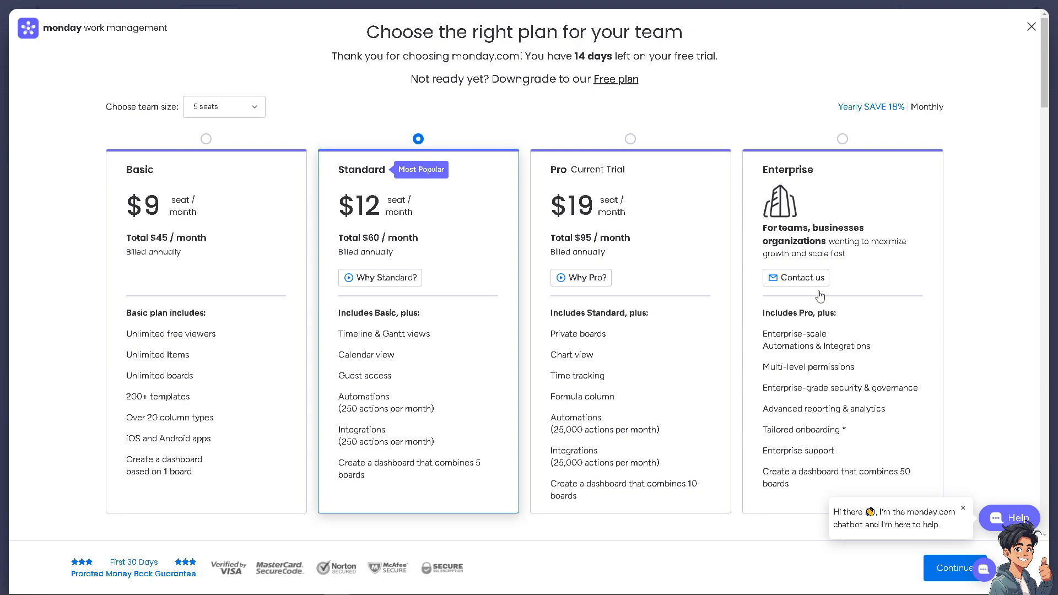
mouse_move(56, 213)
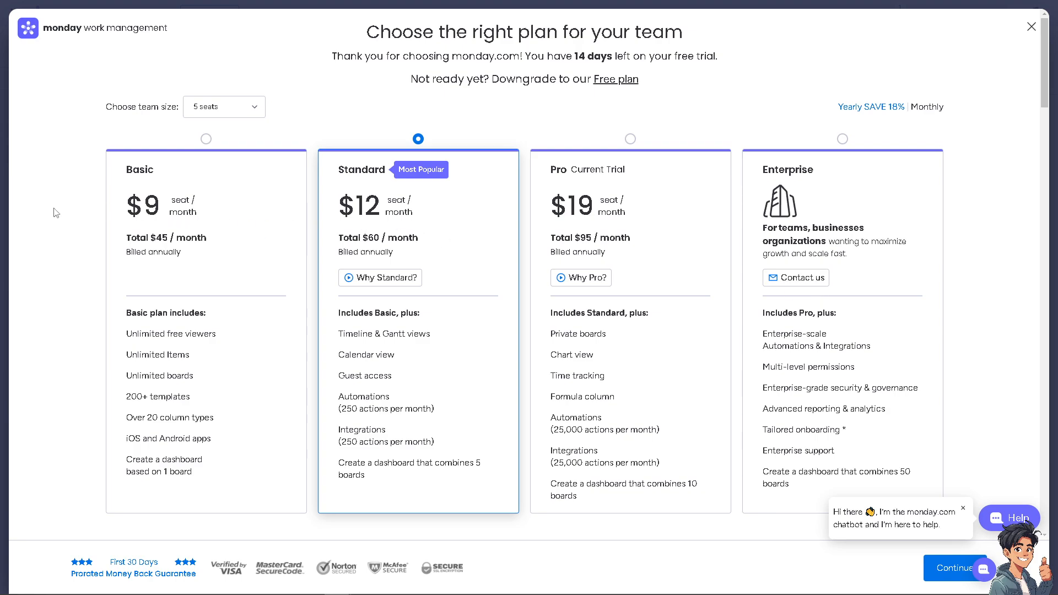
mouse_move(392, 122)
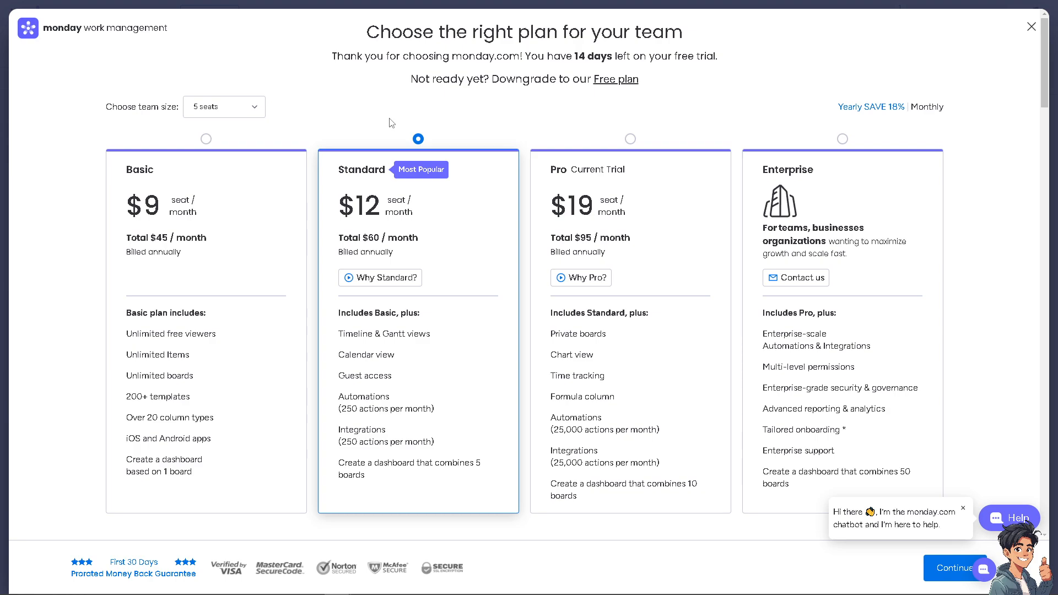
mouse_move(821, 174)
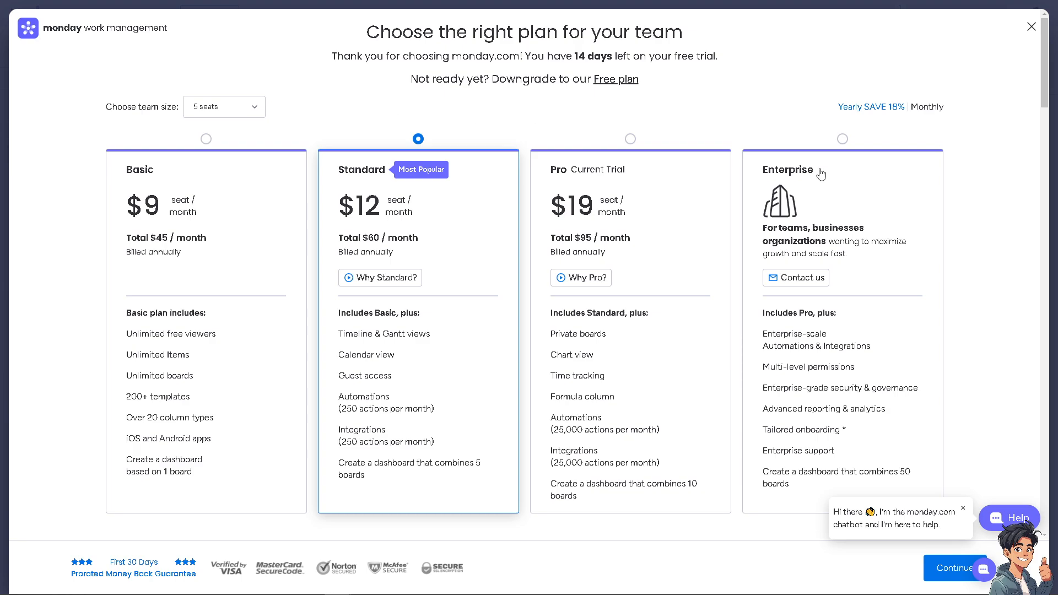
mouse_move(822, 184)
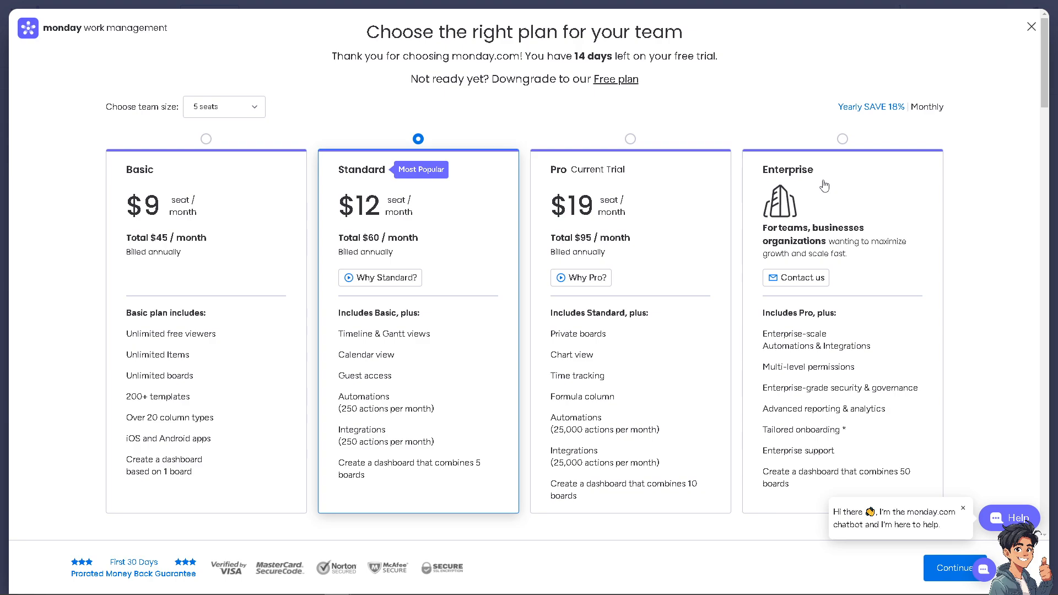
mouse_move(255, 151)
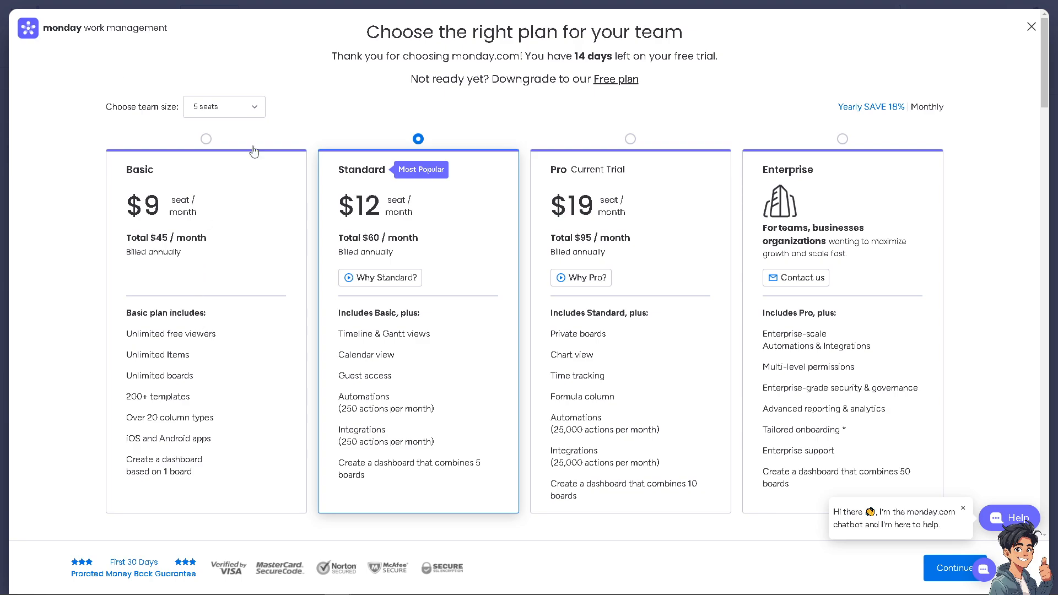
mouse_move(891, 82)
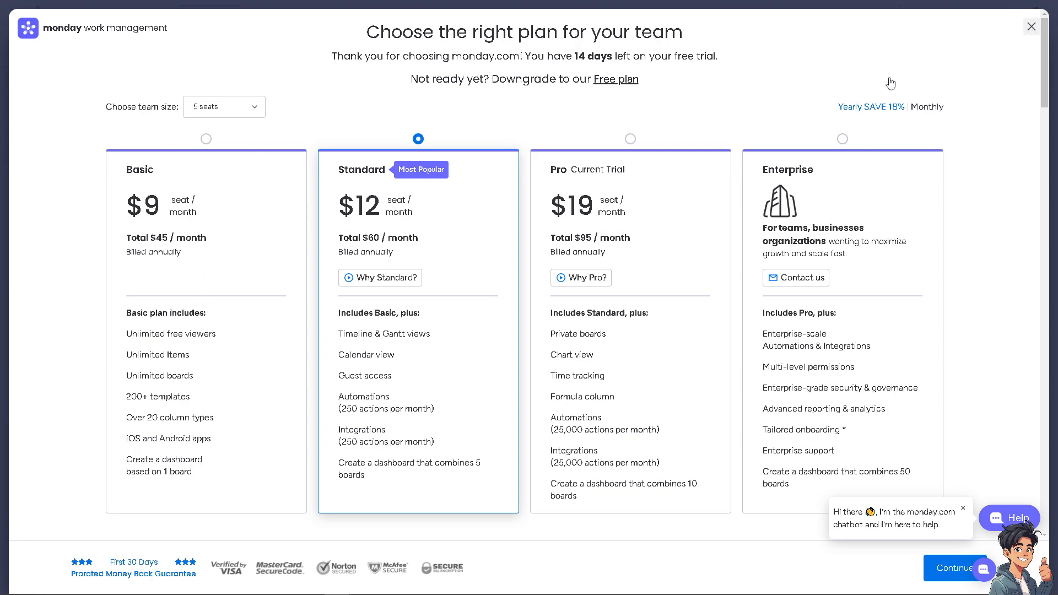
Leave the plans page and create team 'How to Create Teams in monday.com' with Andy Guide
left_click(1030, 27)
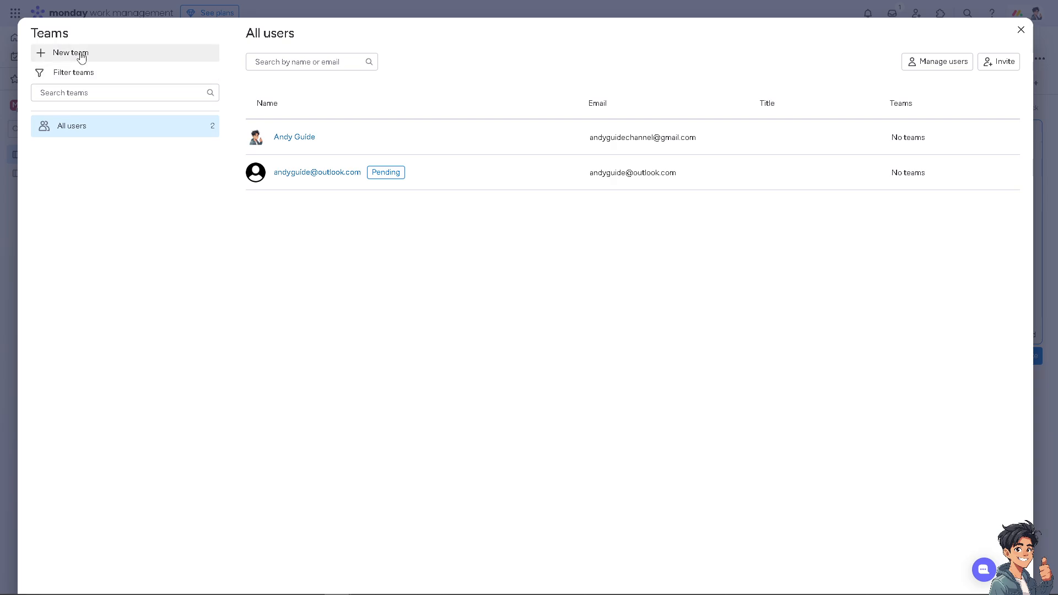
left_click(70, 53)
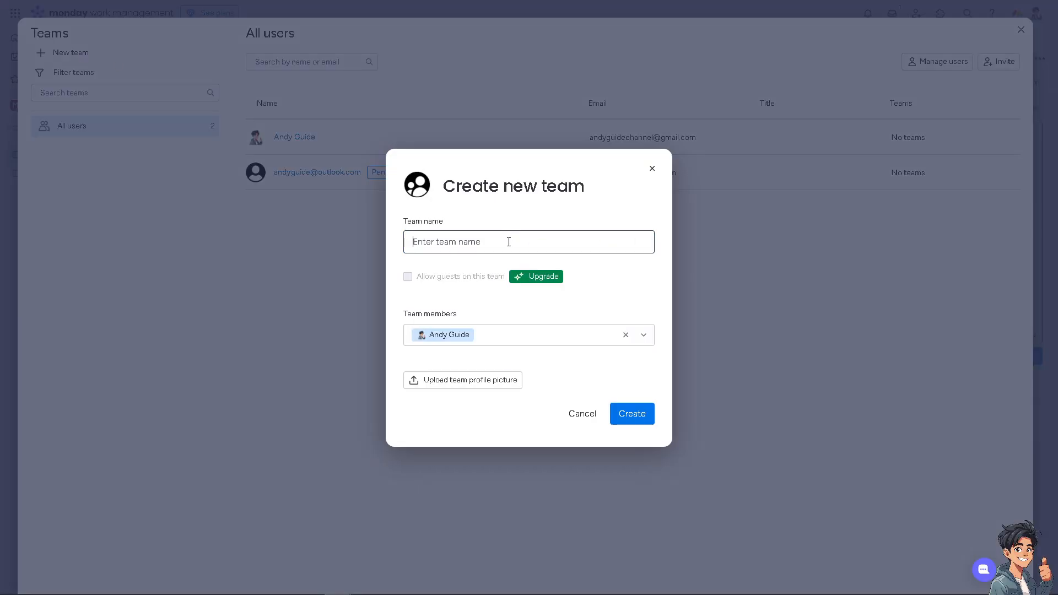
type("How to Create Teams in monday.com")
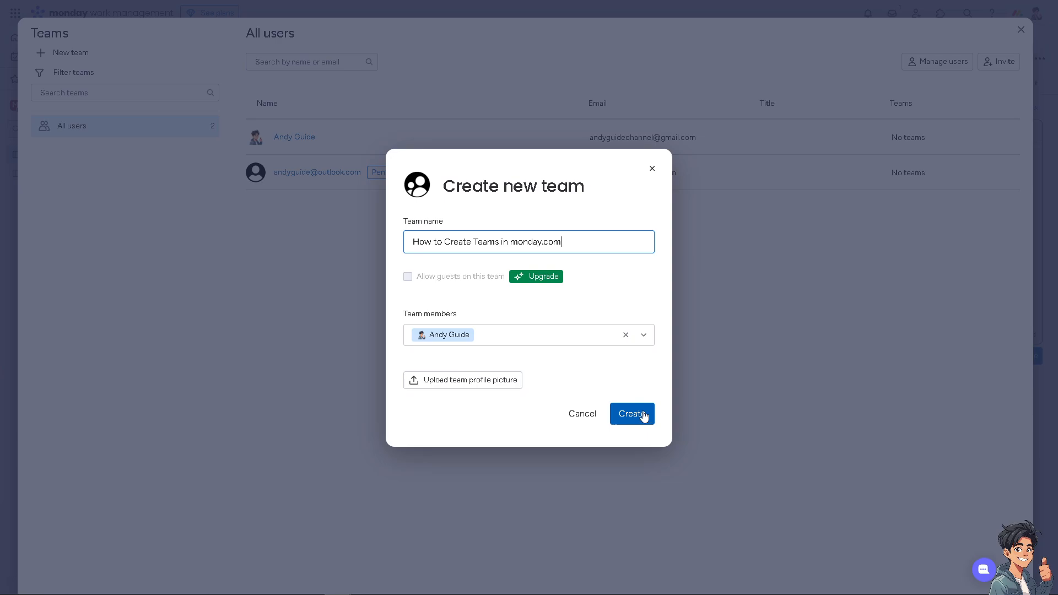
left_click(631, 414)
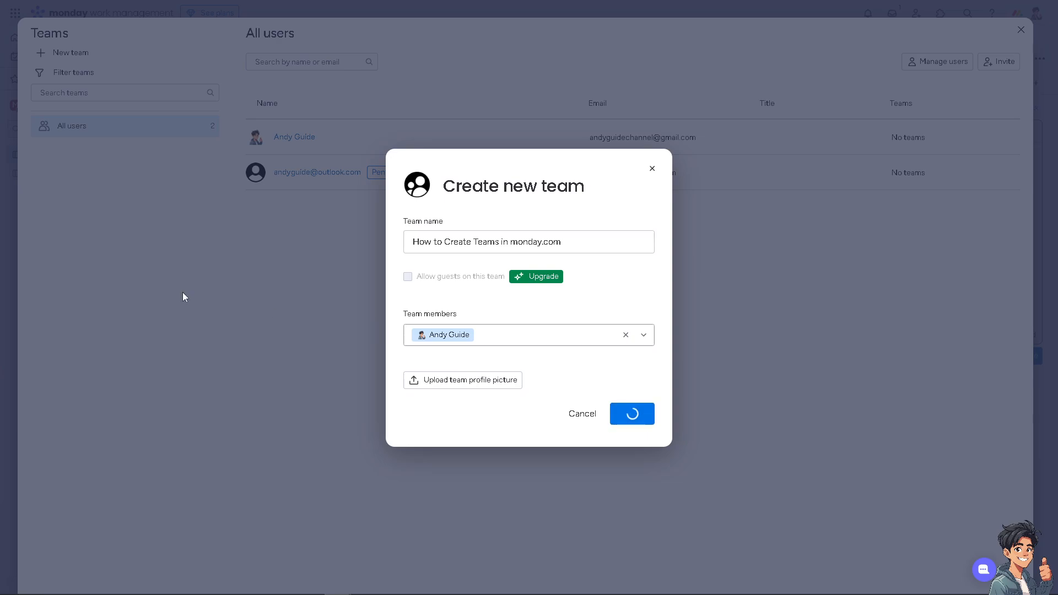
left_click(631, 413)
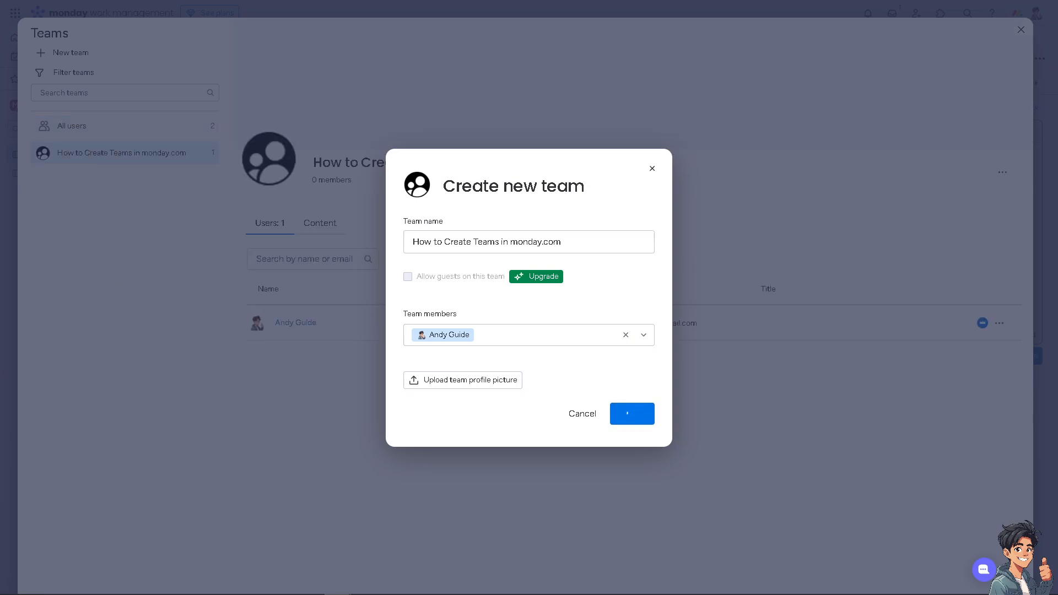
left_click(631, 414)
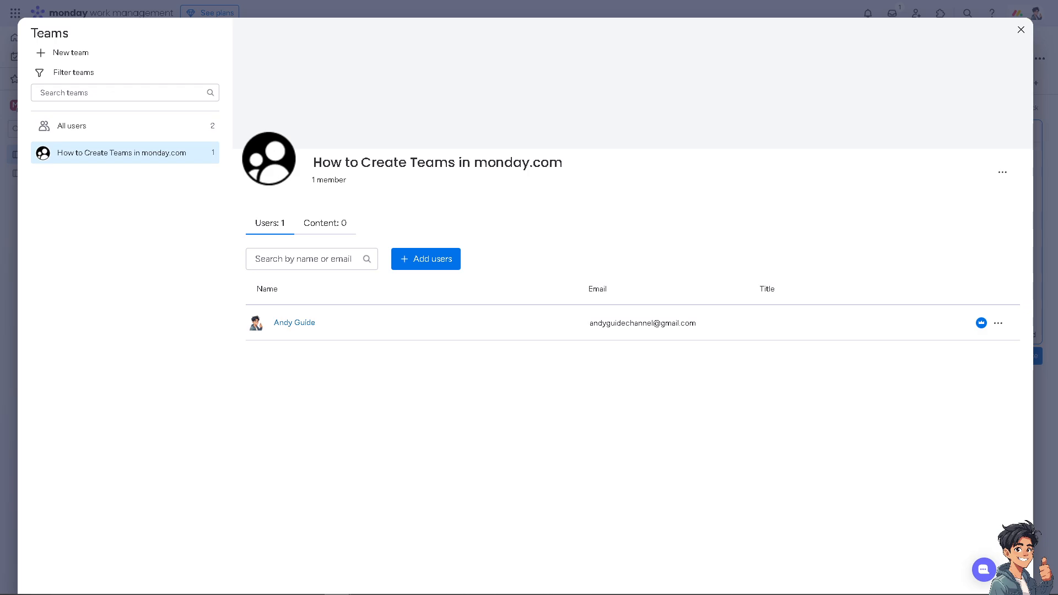